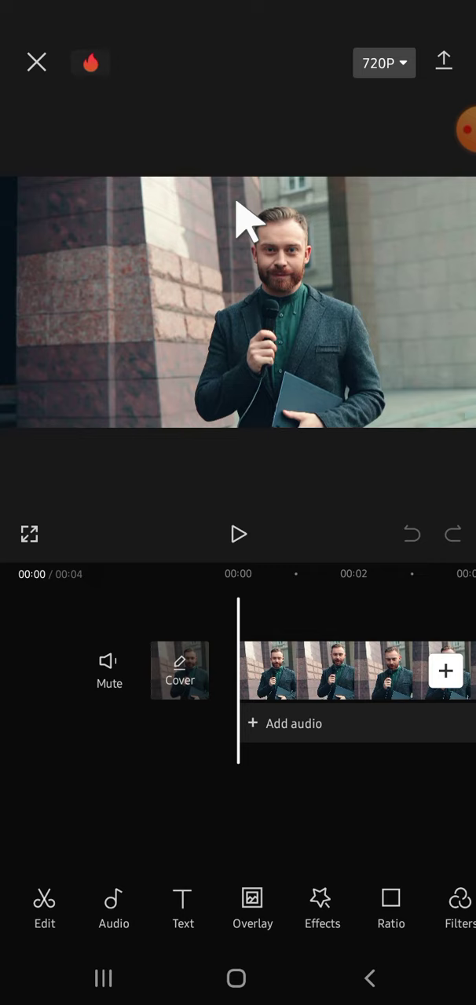
mouse_move(377, 362)
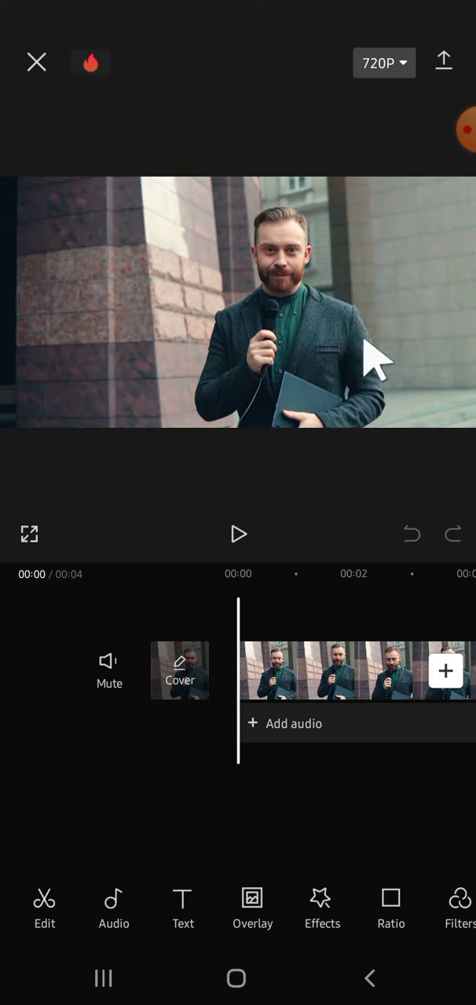
mouse_move(314, 688)
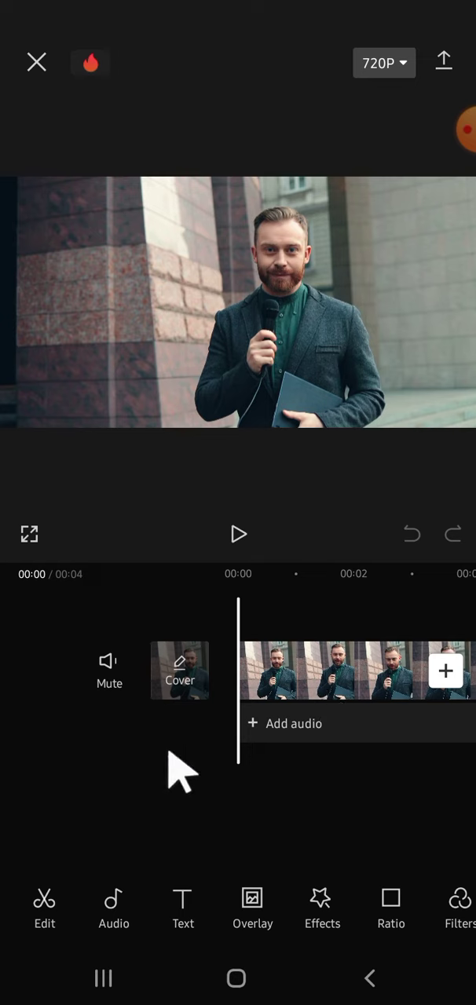
mouse_move(44, 907)
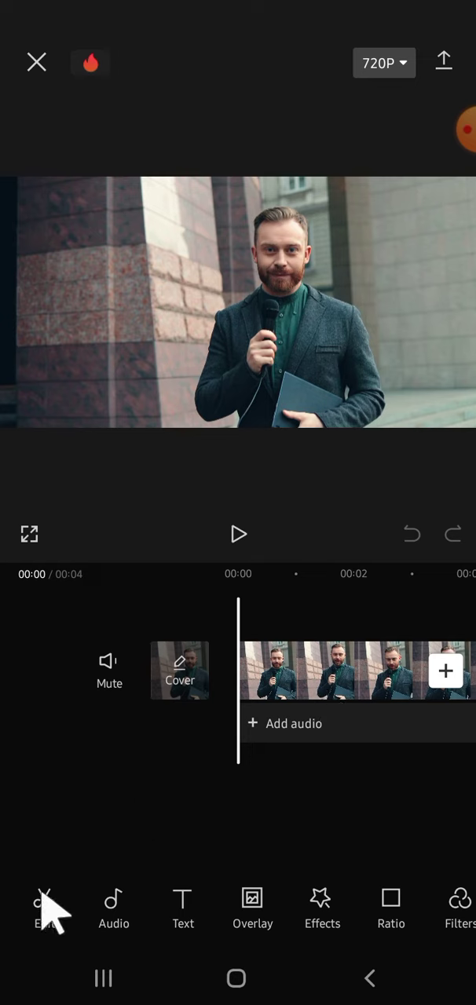
Step: Select the microphone-speaker clip so its editing tools appear
left_click(353, 671)
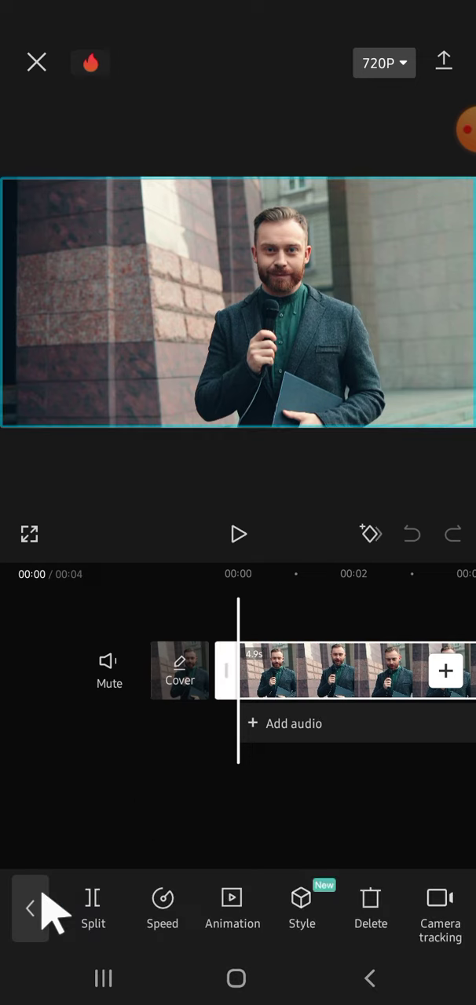
mouse_move(322, 723)
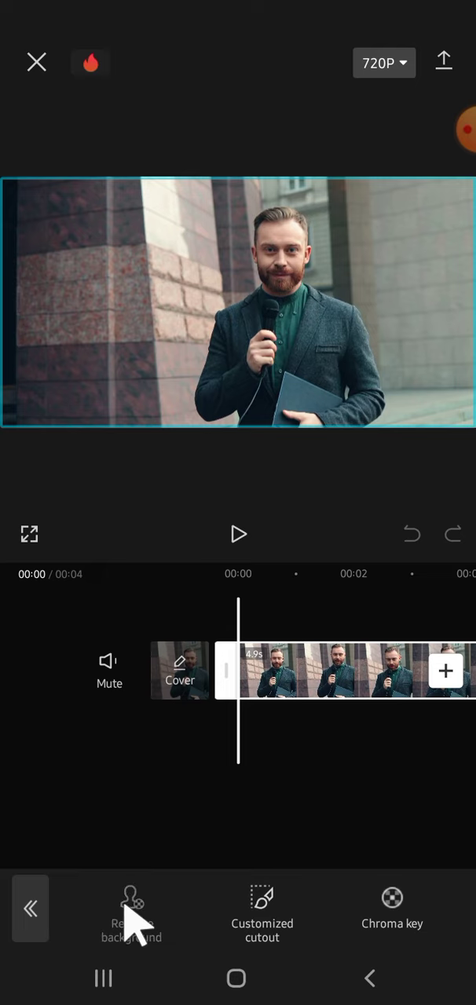
Step: Apply Remove background to leave the man on solid black, confirm it and return to the clip tools
left_click(132, 911)
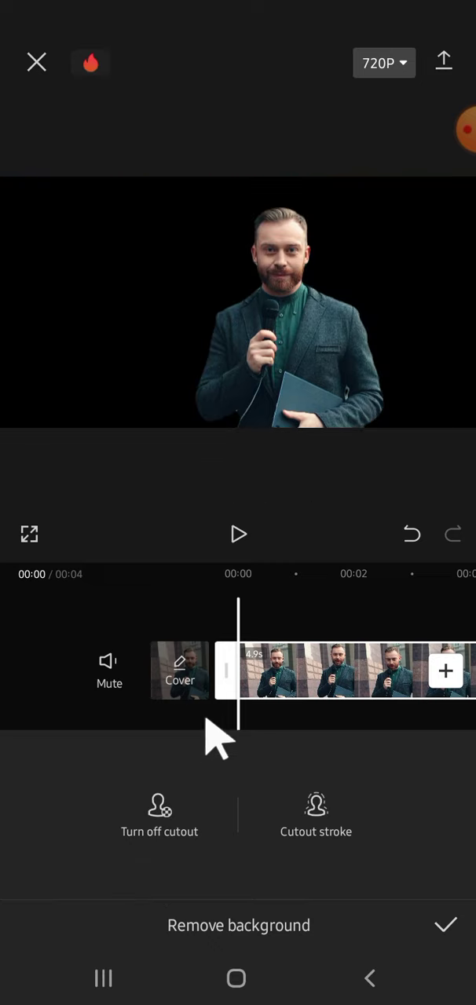
mouse_move(223, 730)
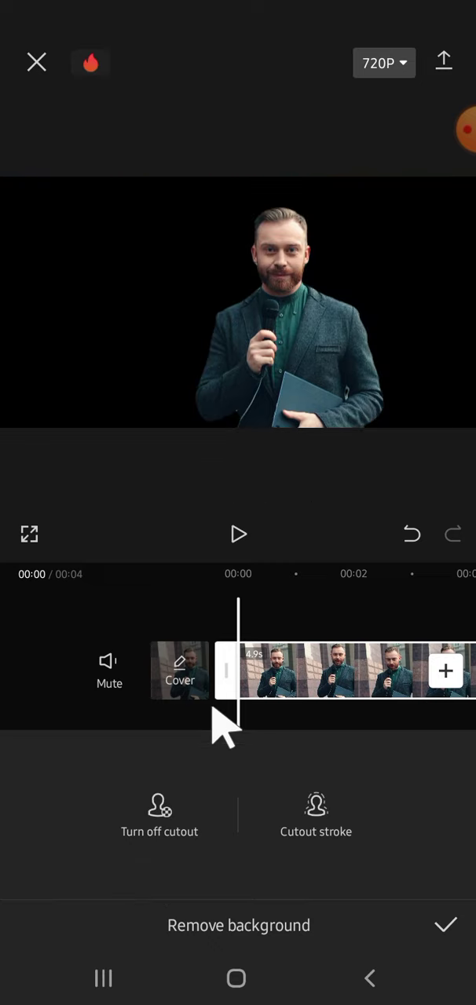
mouse_move(264, 741)
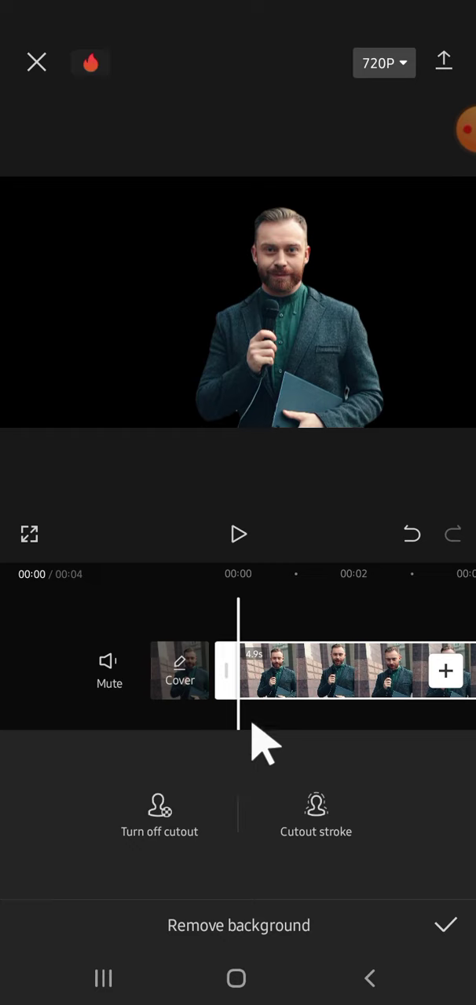
mouse_move(453, 934)
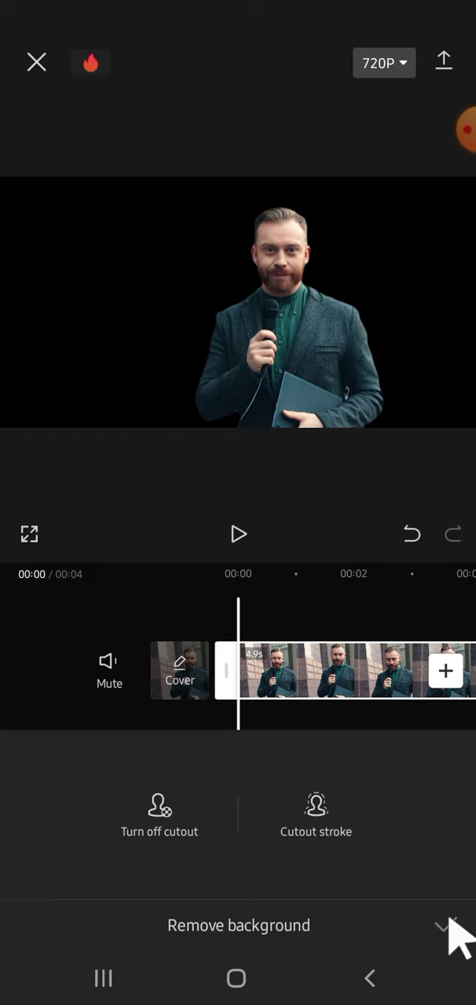
left_click(448, 926)
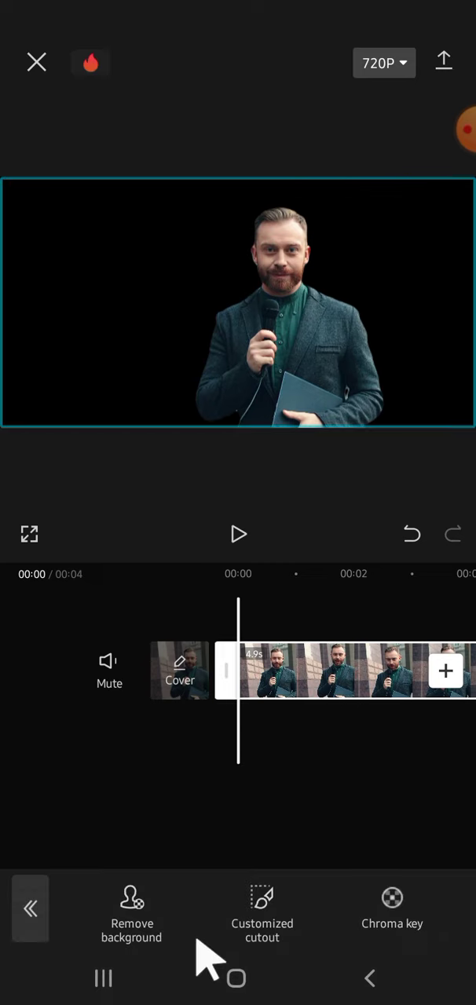
left_click(30, 908)
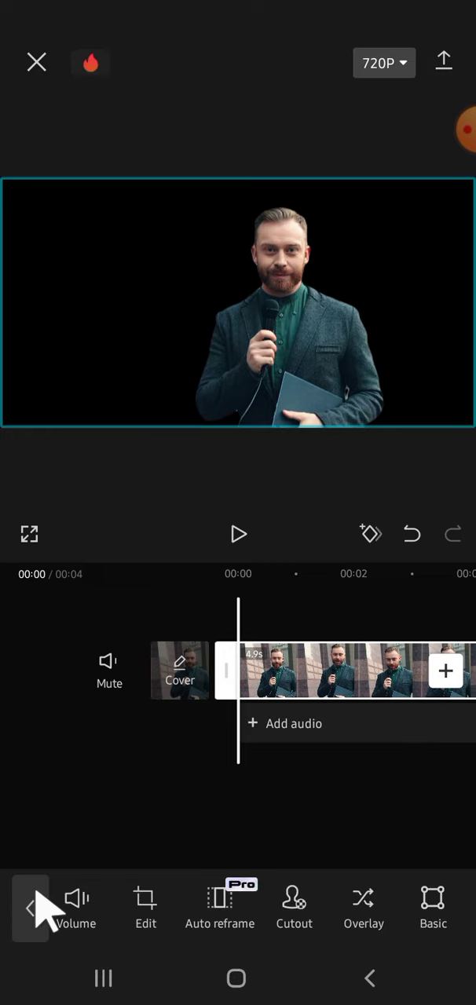